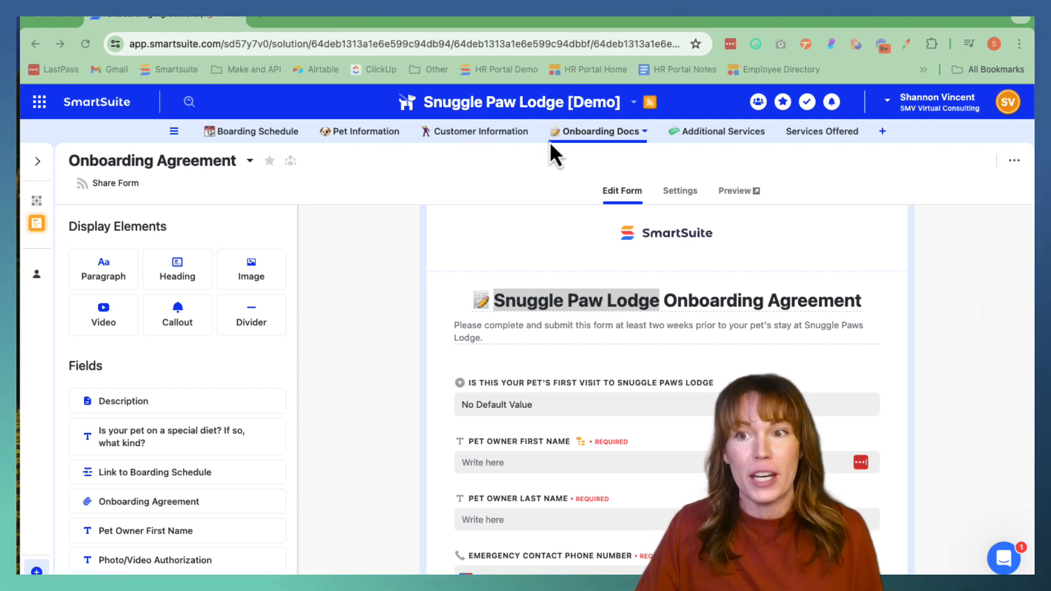
mouse_move(652, 248)
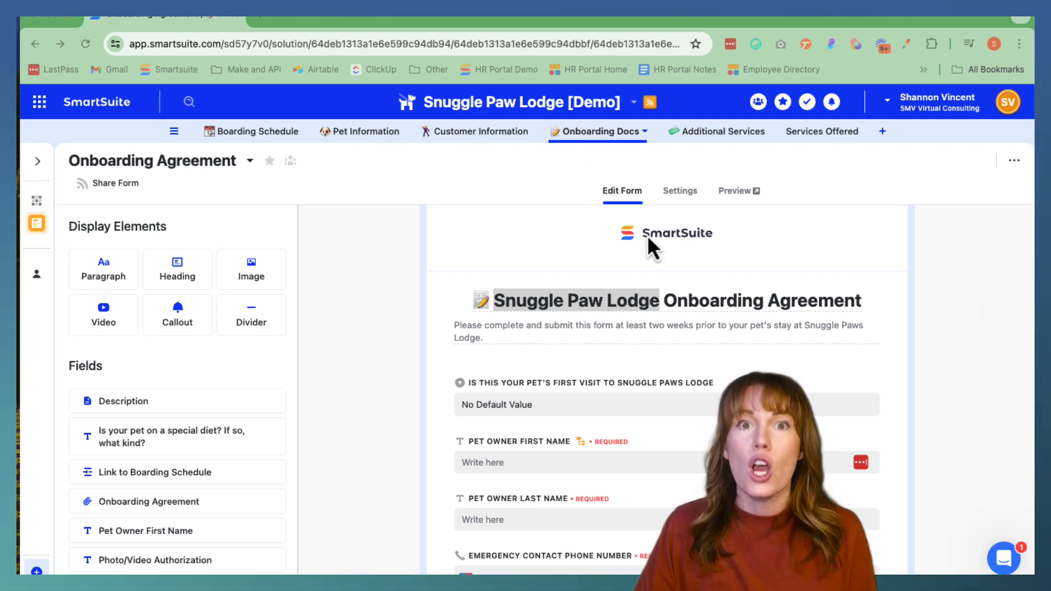
mouse_move(610, 214)
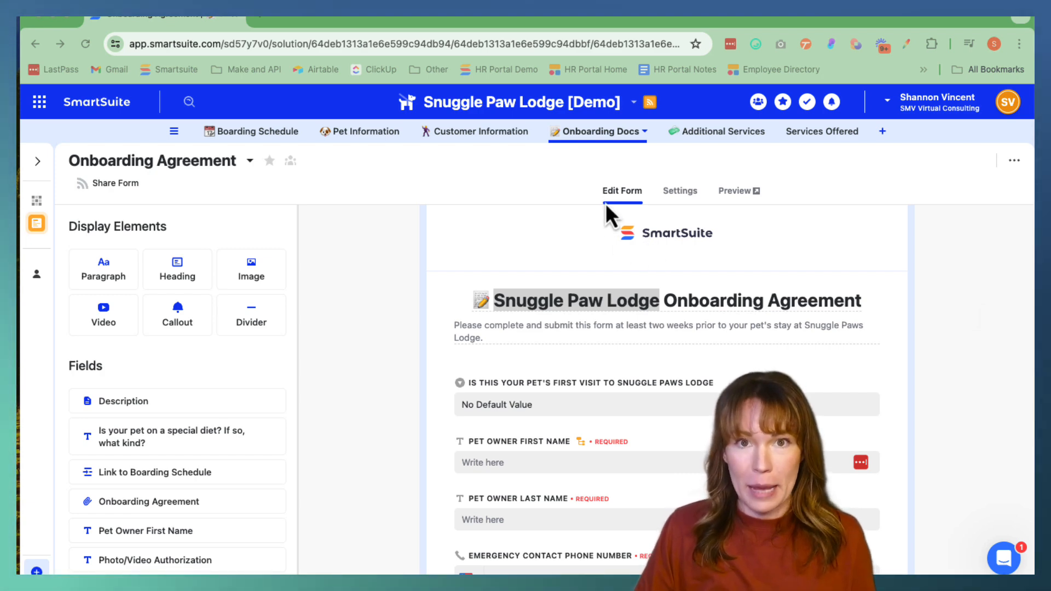
mouse_move(579, 275)
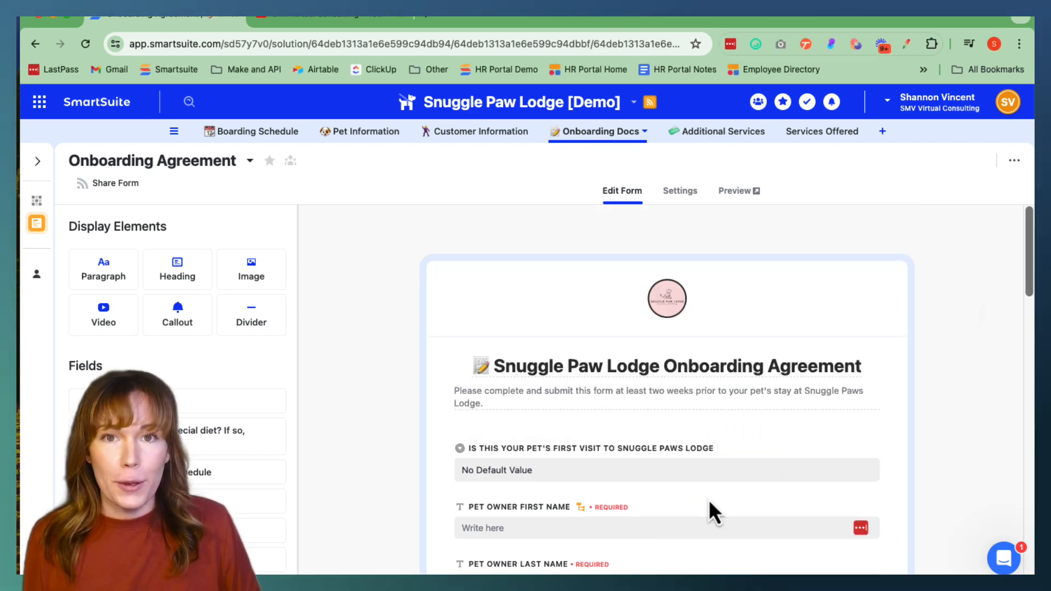
Scroll through the form fields below the Snuggle Paw Lodge header logo.
scroll("down", 3)
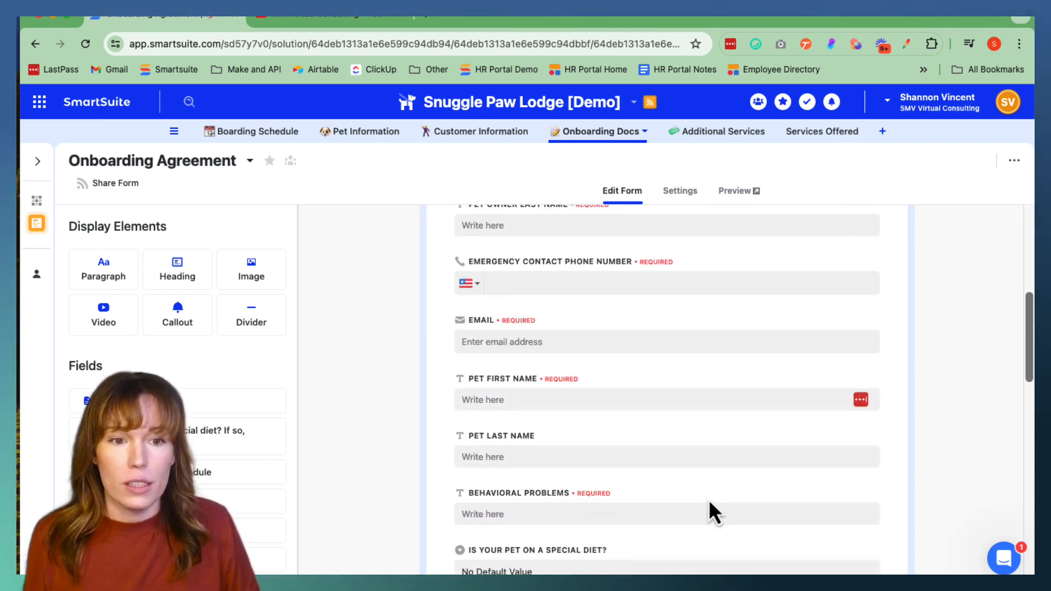
scroll("down", 3)
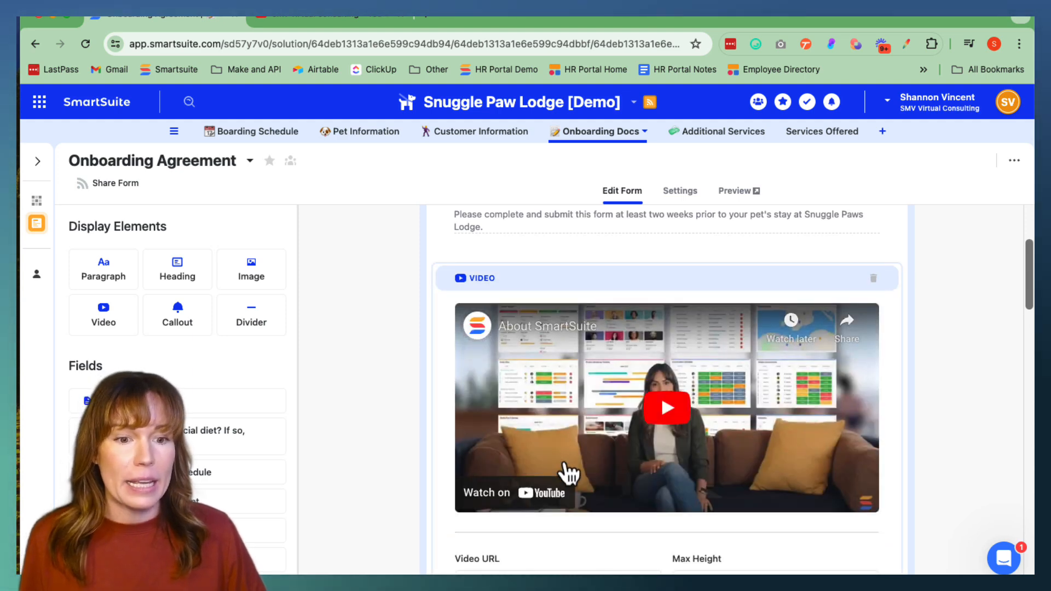
Review the 300 px video block, then go to YouTube for a different video.
scroll("down", 3)
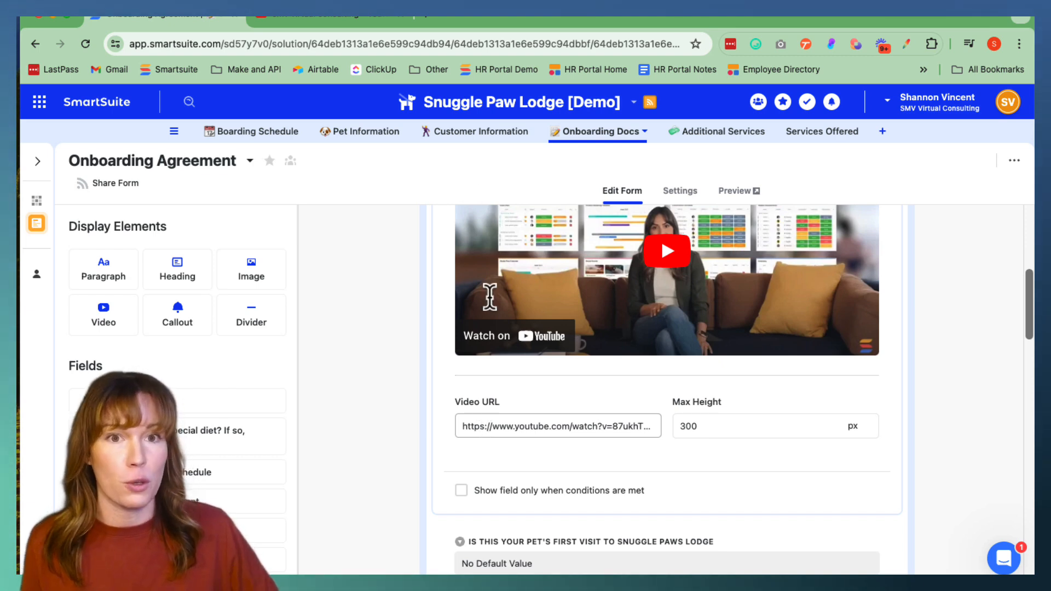
left_click(332, 17)
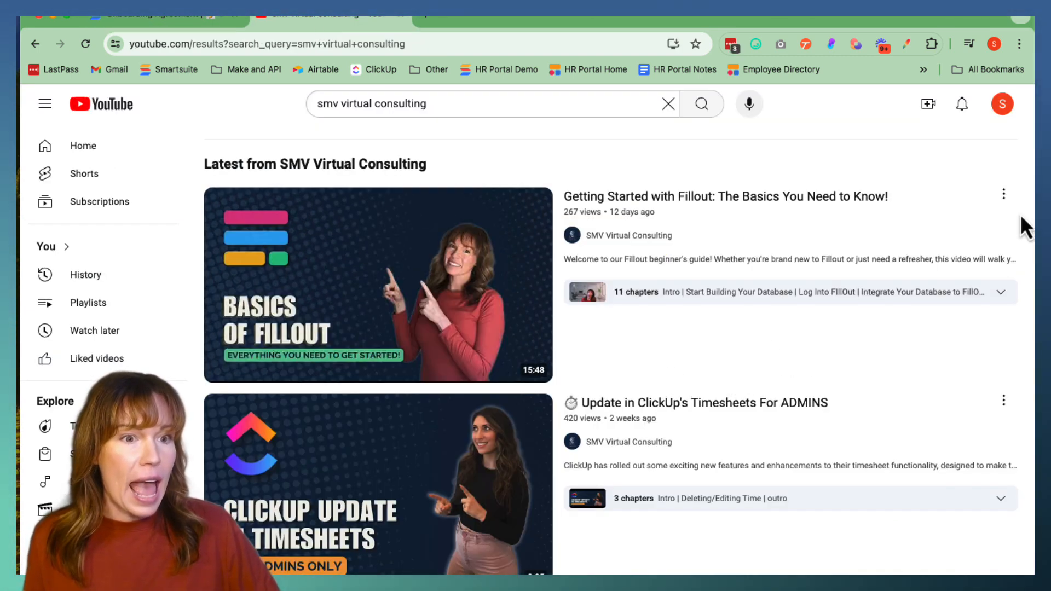
Copy the share link of the Getting Started with Fillout YouTube video.
left_click(1003, 194)
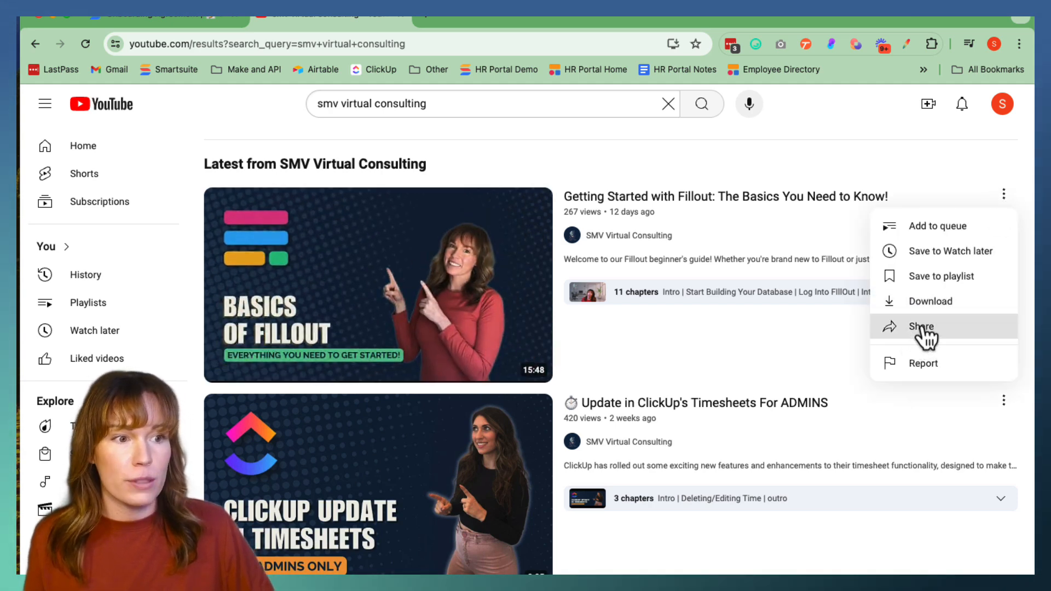
left_click(922, 326)
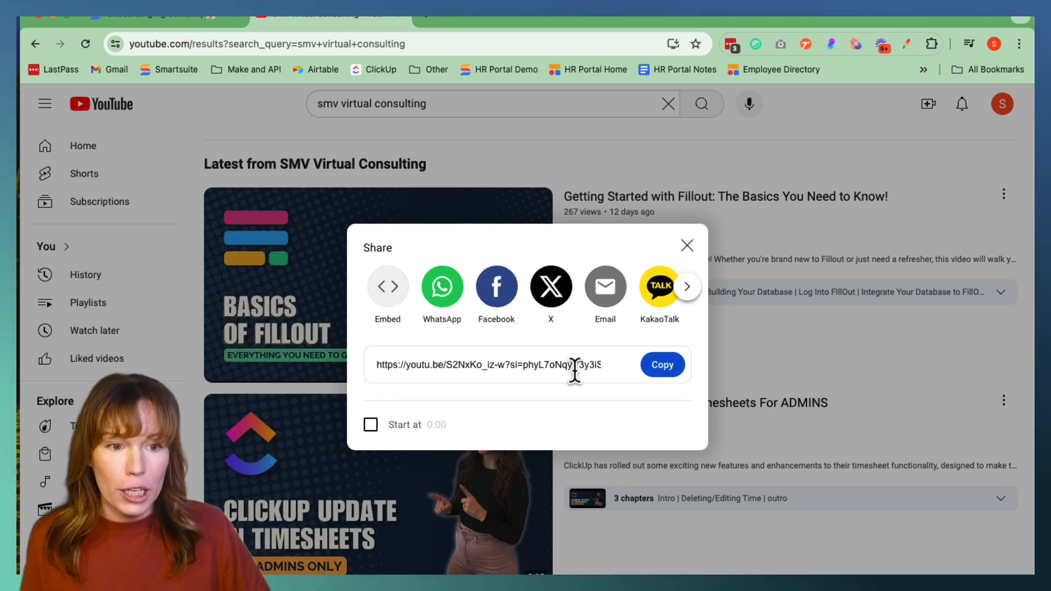
left_click(661, 365)
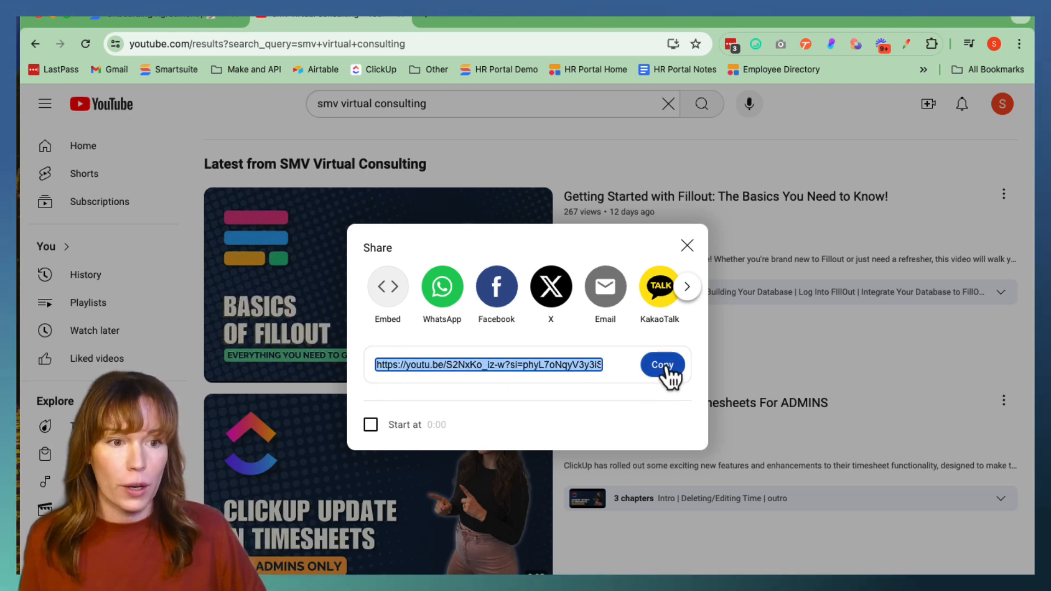
left_click(335, 17)
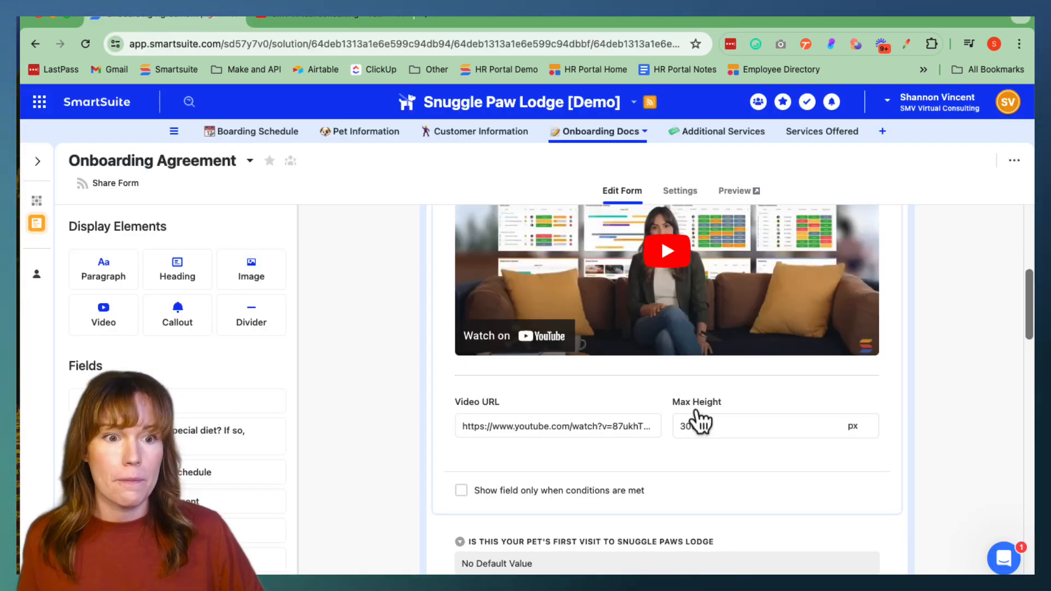
Paste the copied youtu.be link into the video block's Video URL field.
left_click(557, 425)
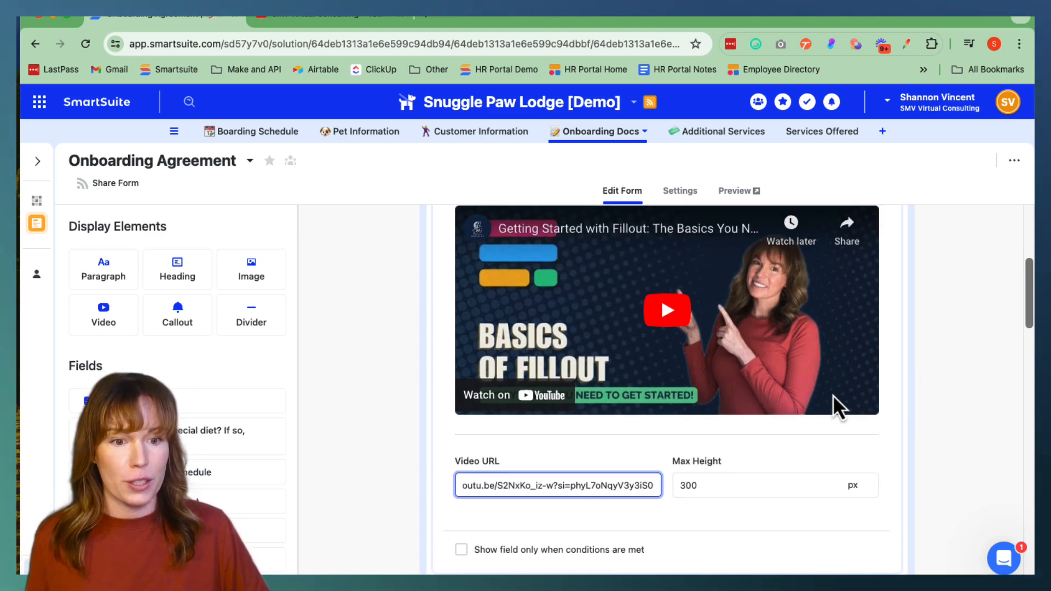
mouse_move(921, 563)
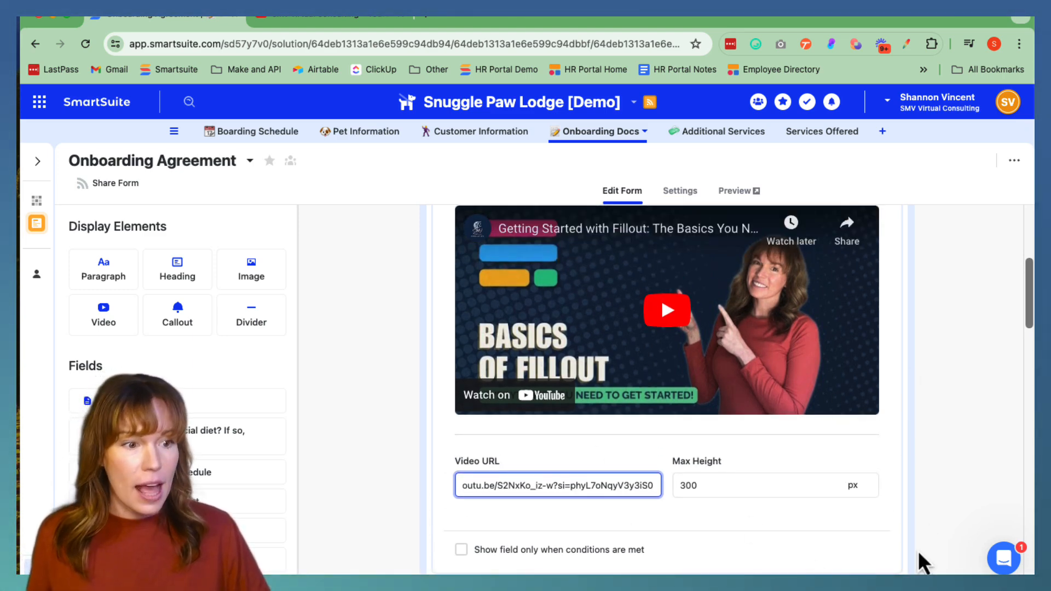
scroll("down", 3)
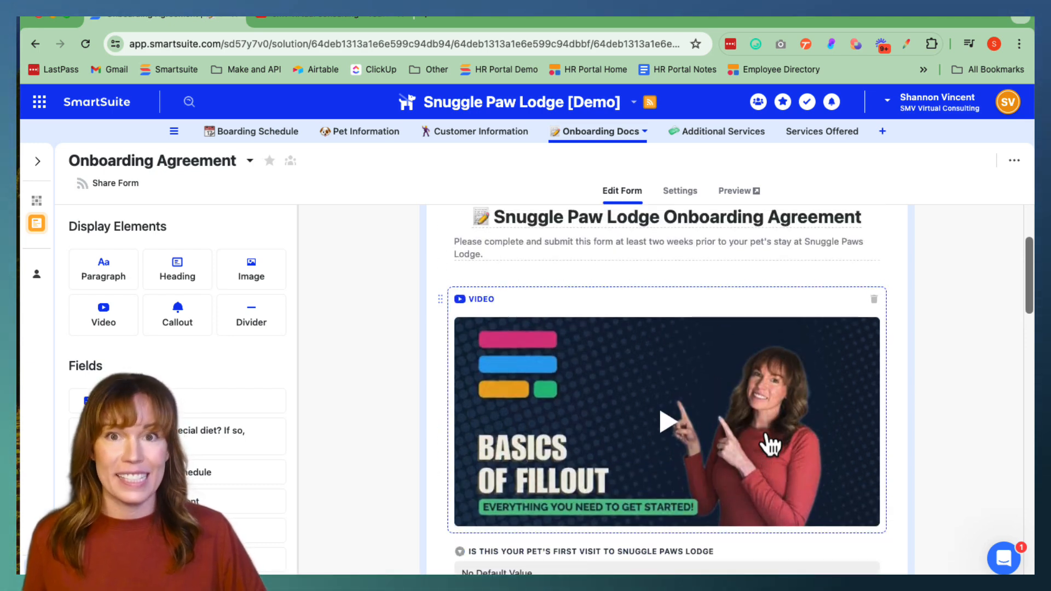
Add a red #EC506E divider labelled 'Pet Owner Info' below the video.
scroll("down", 3)
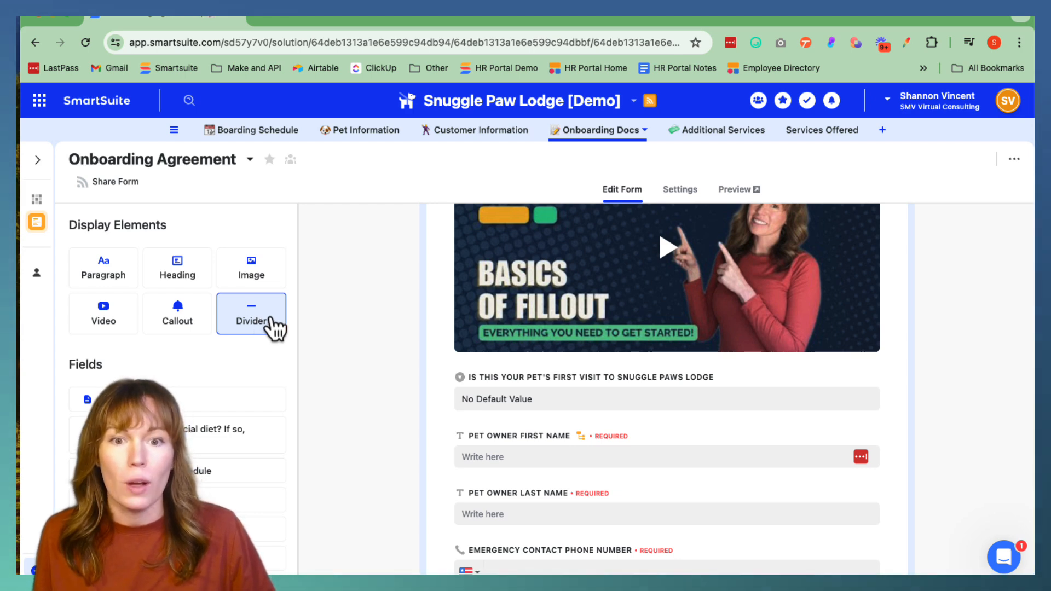
left_click_drag(251, 313, 606, 408)
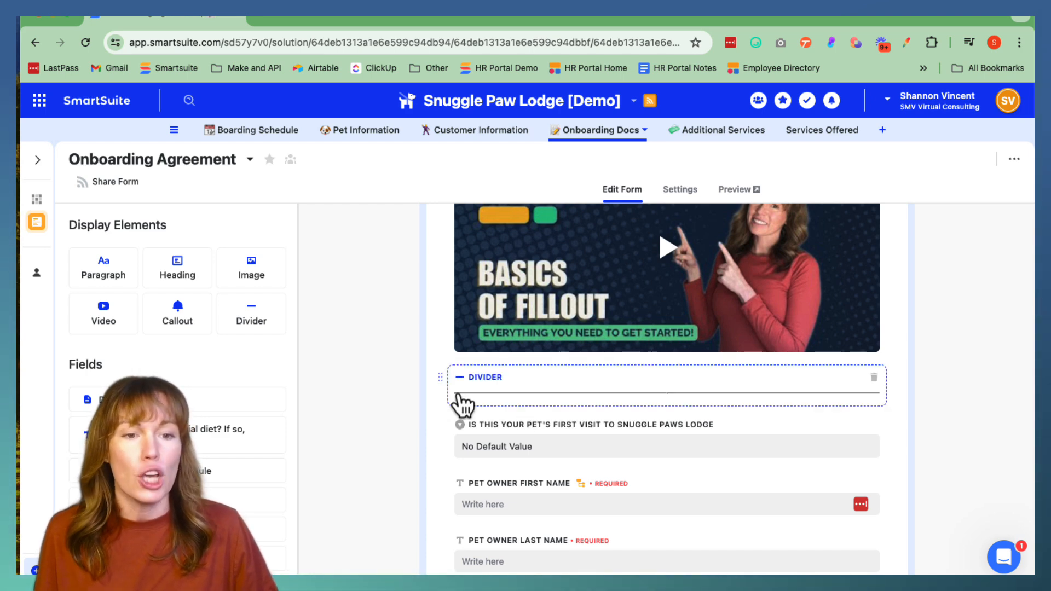
mouse_move(784, 402)
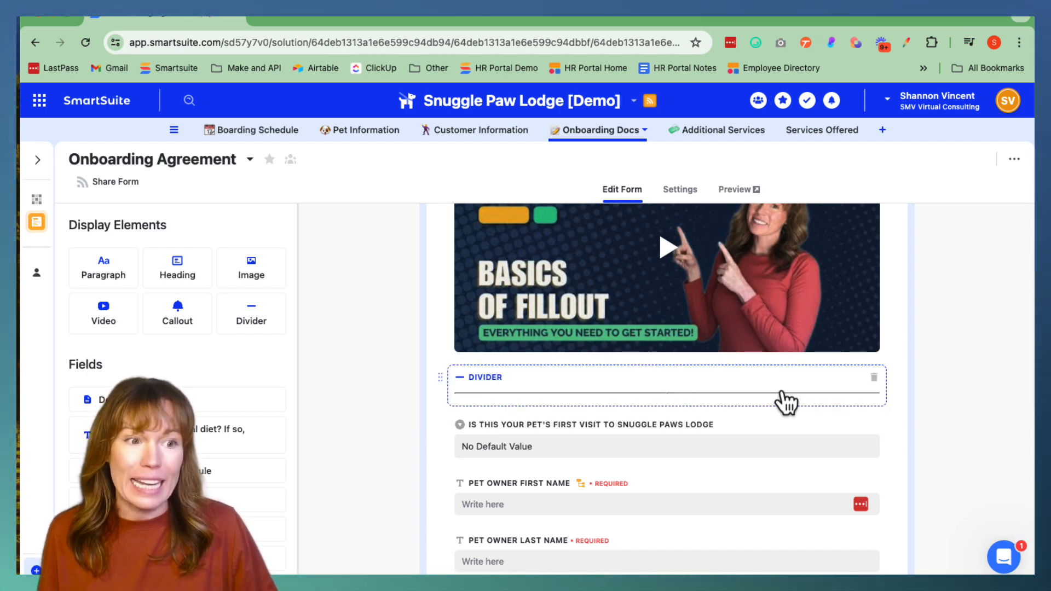
left_click(666, 384)
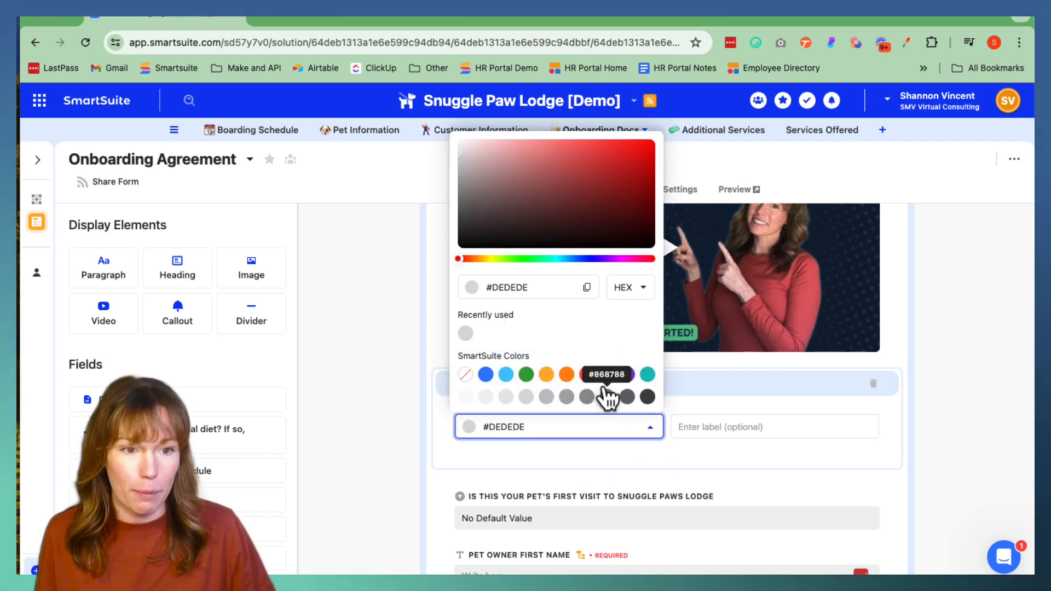
mouse_move(606, 374)
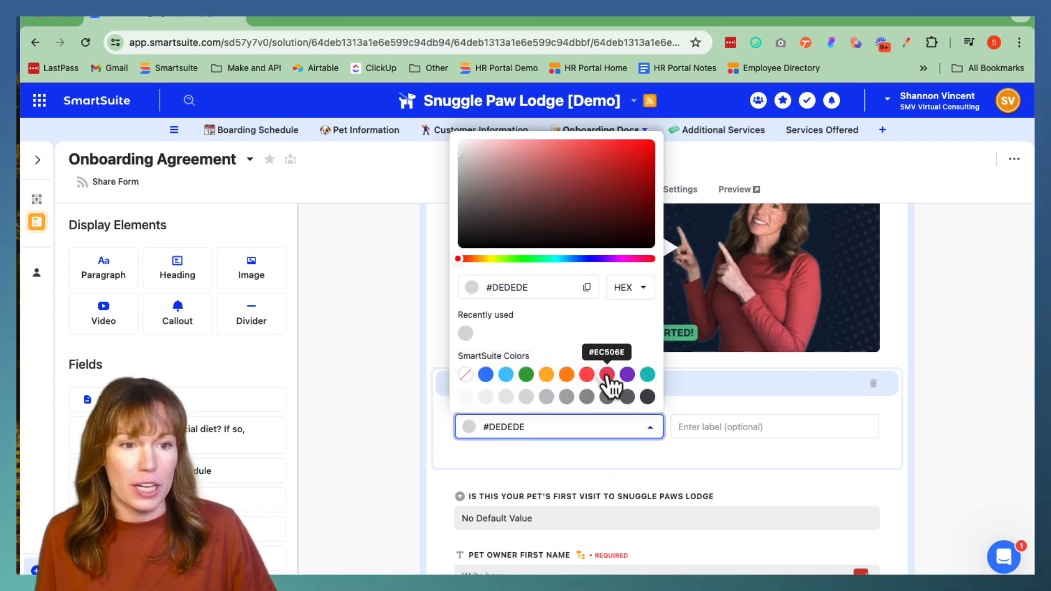
left_click(605, 375)
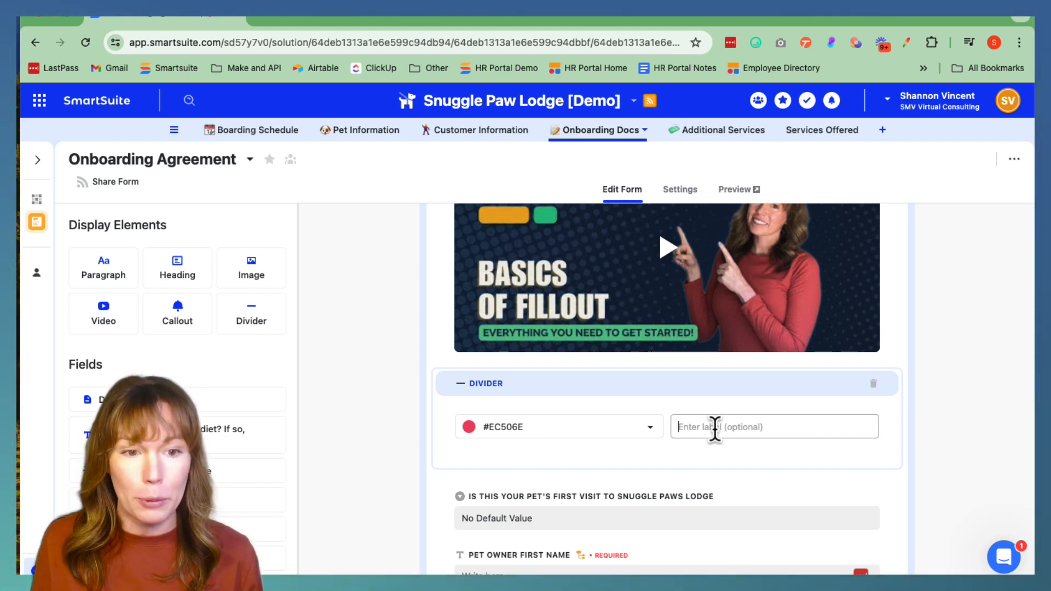
type("Pet Owner")
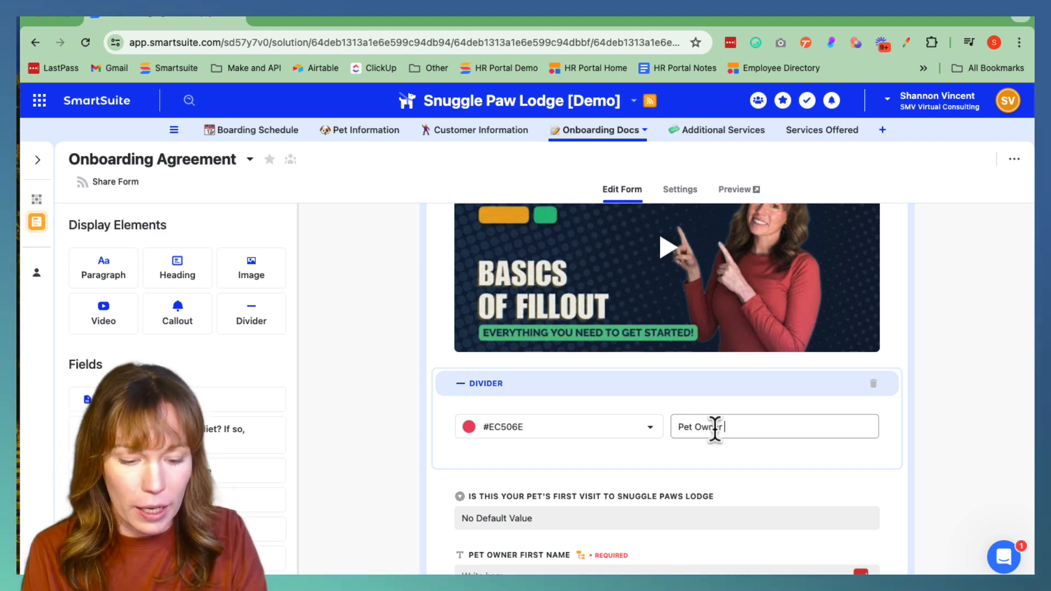
type("Info")
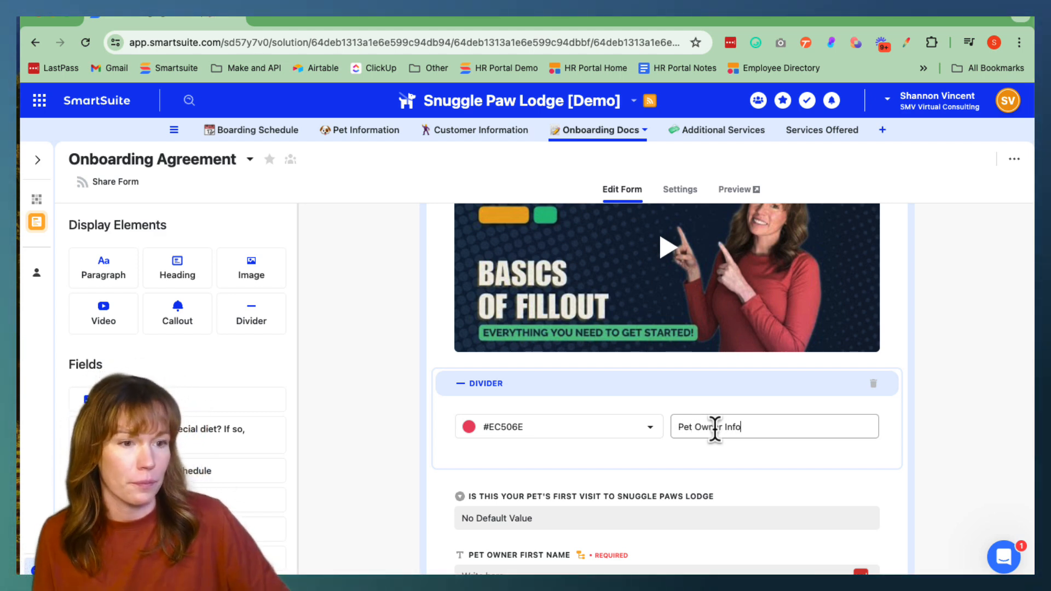
left_click(852, 483)
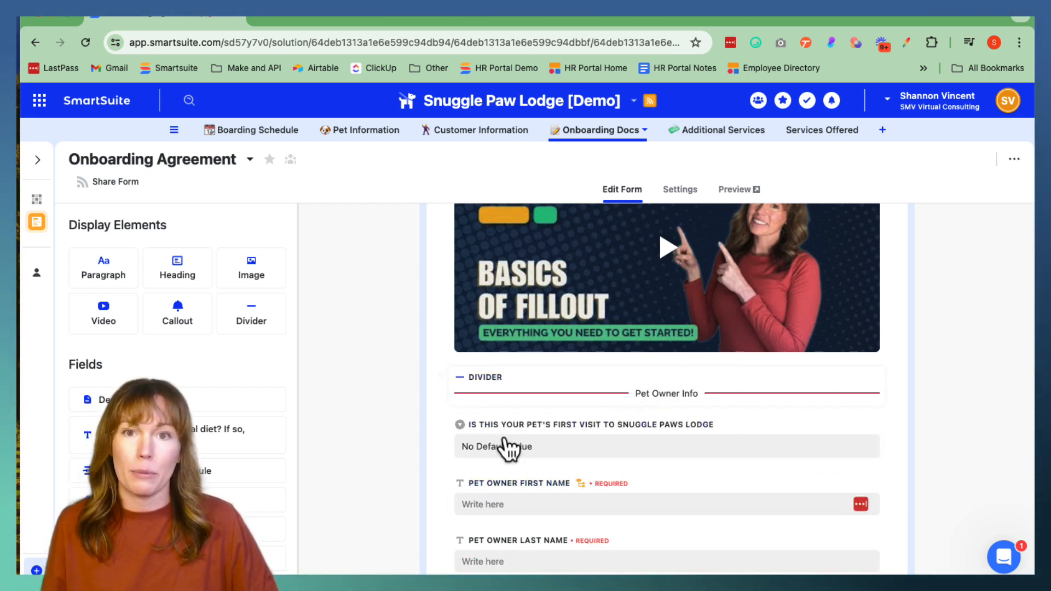
Place a Callout above the agreement paragraph and set its type to Info.
scroll("down", 3)
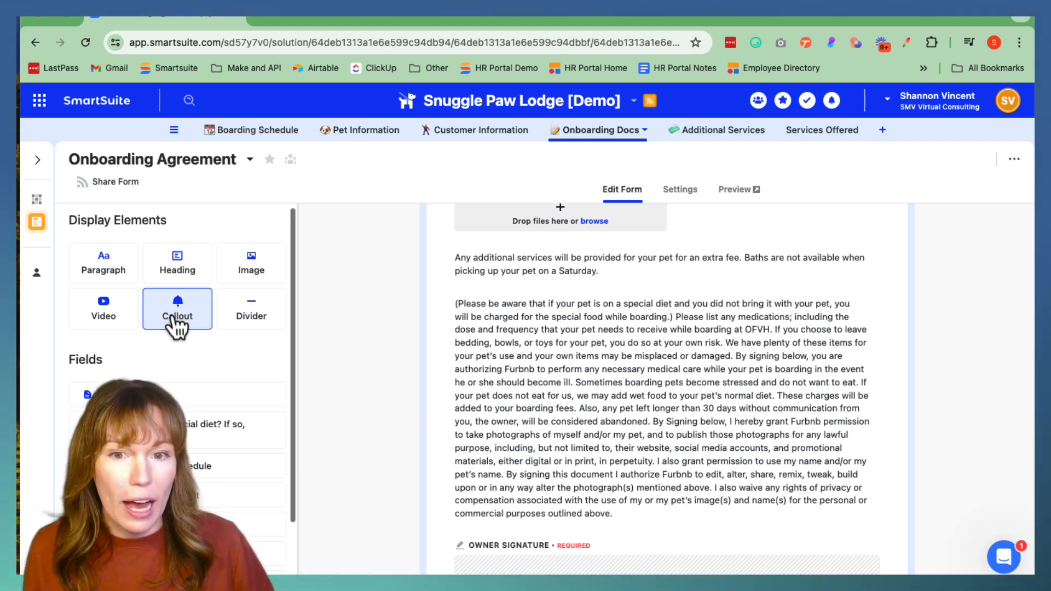
left_click_drag(177, 308, 429, 255)
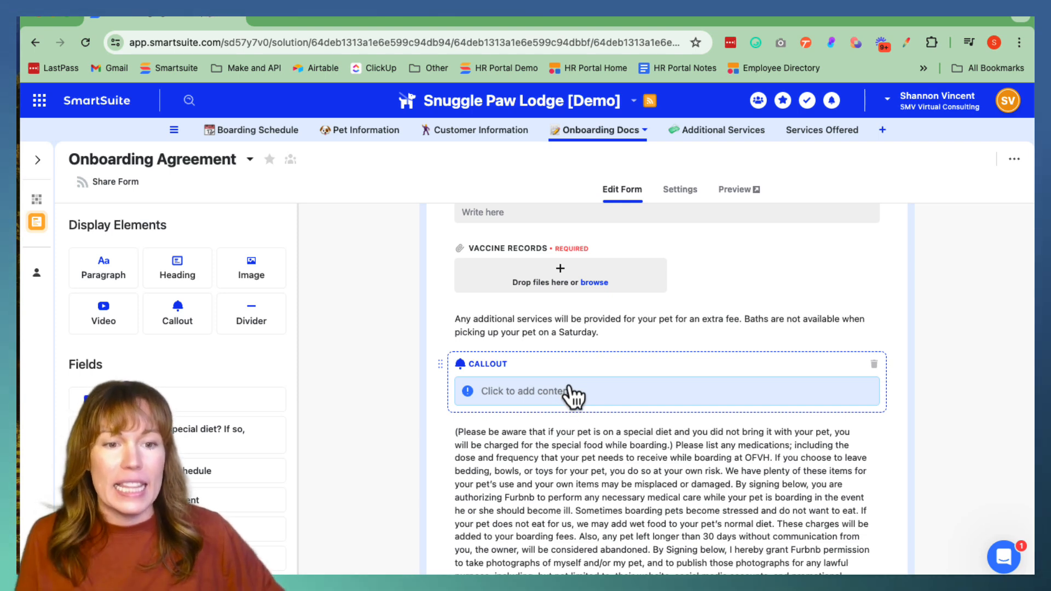
scroll("down", 3)
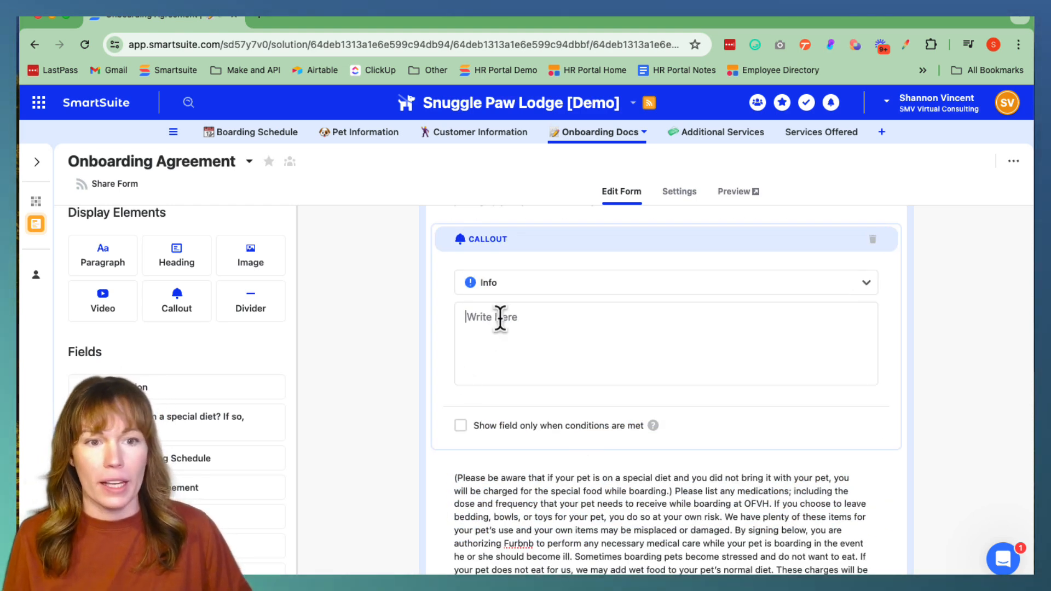
scroll("down", 3)
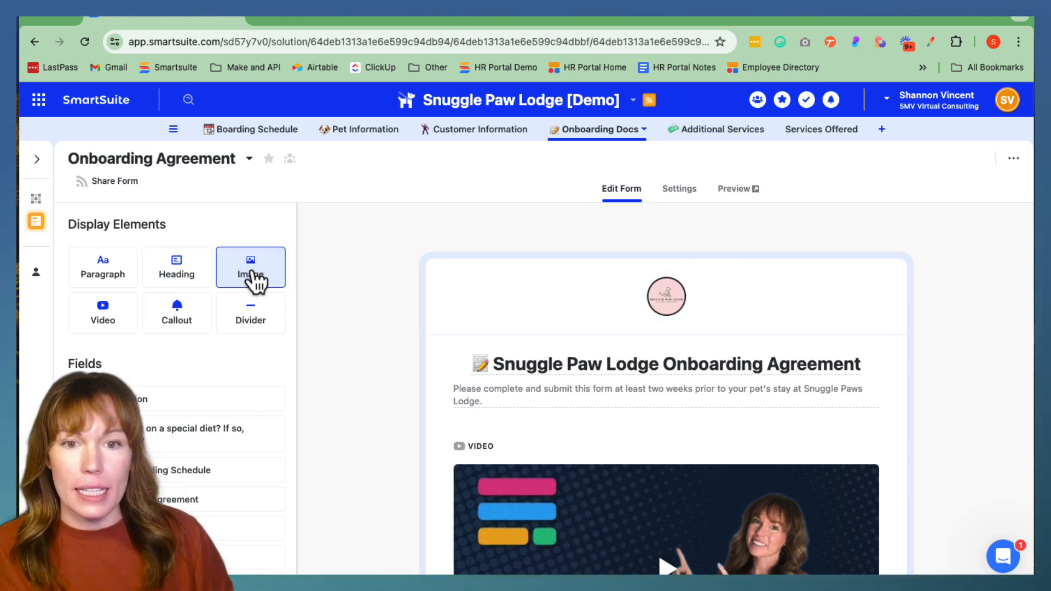
Place an Image block below Date of Signature and select it for editing.
left_click_drag(250, 267, 516, 372)
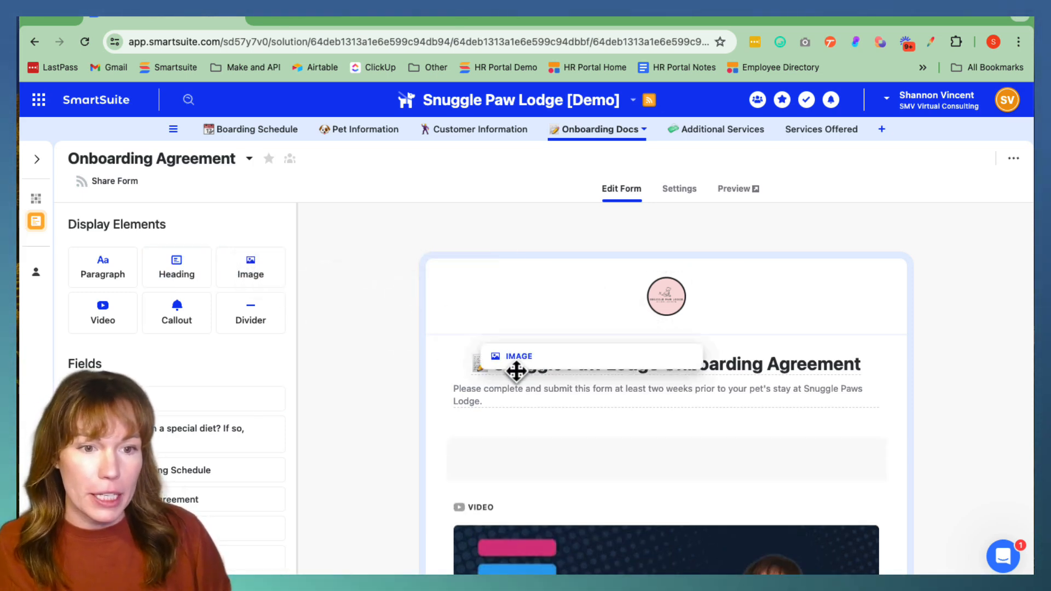
scroll("down", 3)
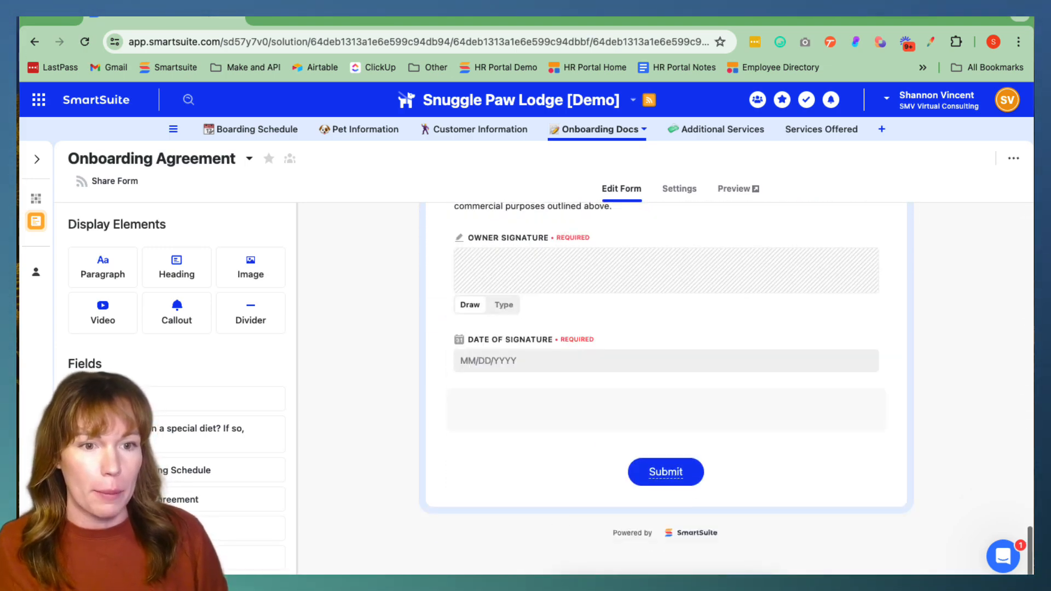
left_click(250, 267)
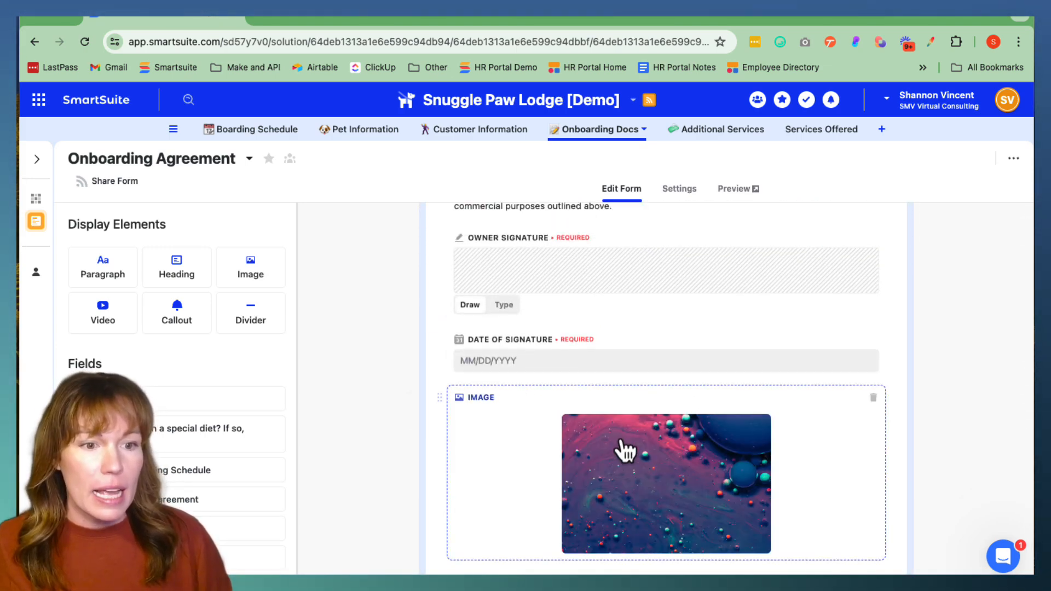
scroll("down", 3)
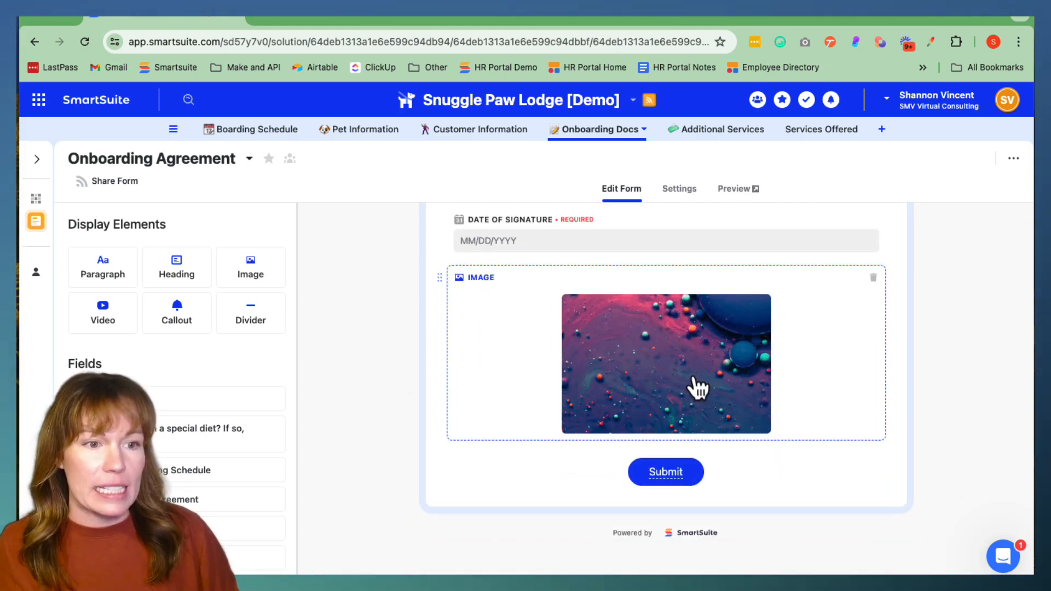
left_click(666, 364)
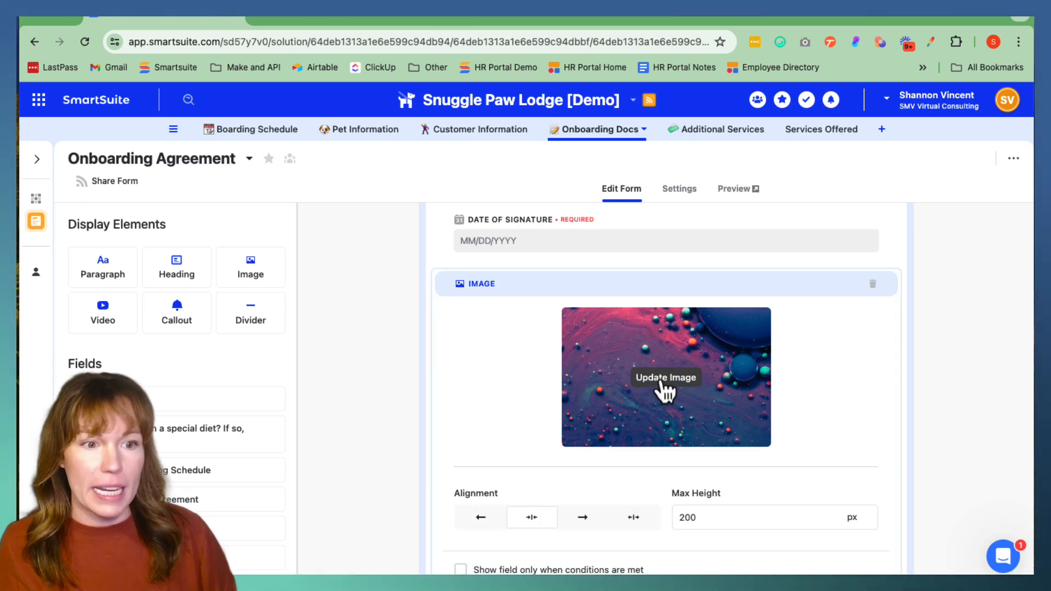
Replace the placeholder with the Snuggle Paw Lodge image uploaded from Downloads.
left_click(666, 376)
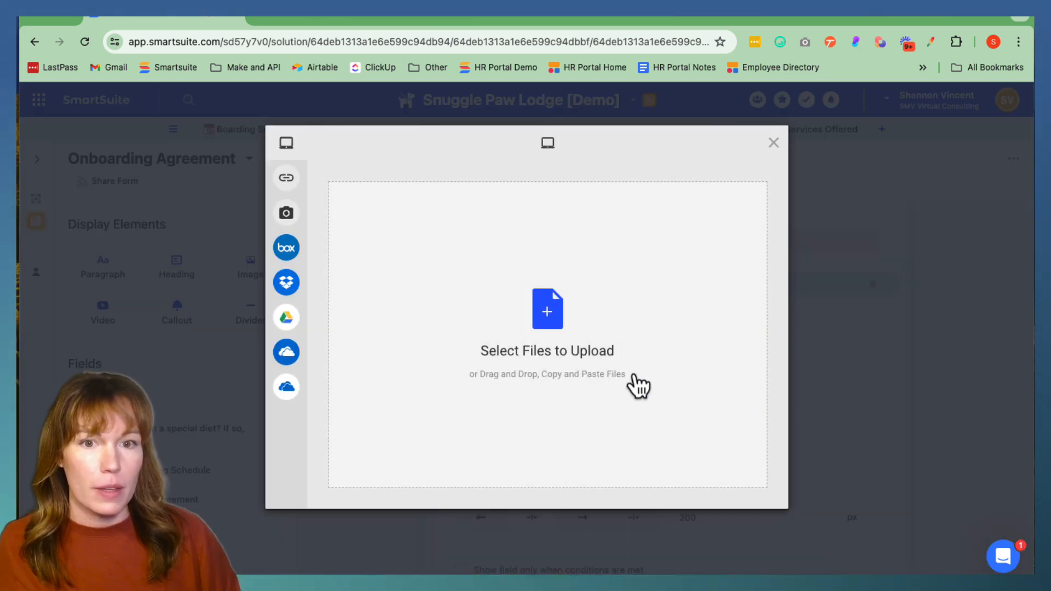
left_click(547, 308)
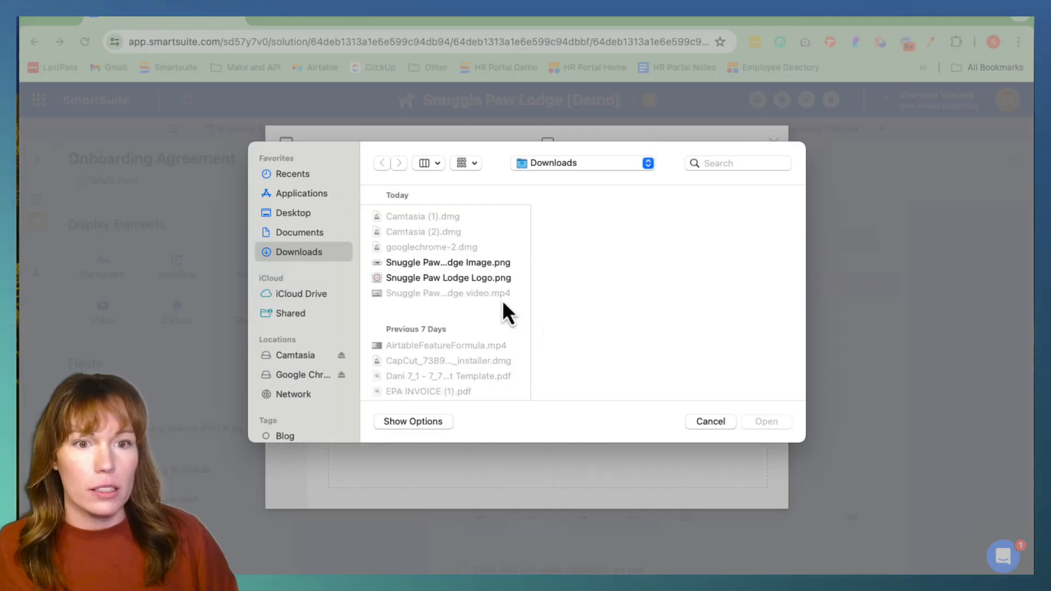
left_click(448, 262)
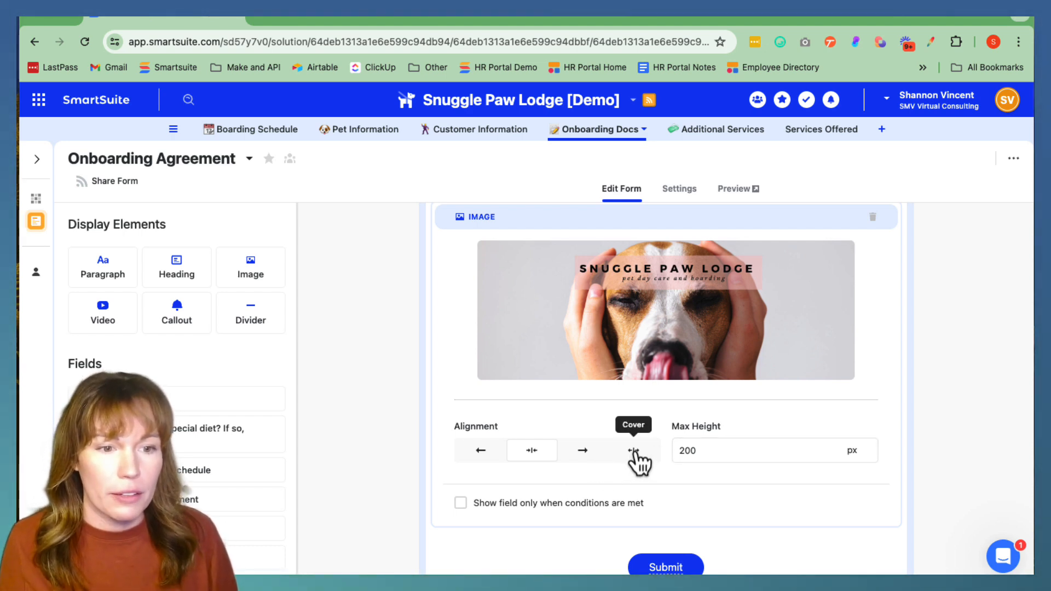
Set the banner's alignment to Cover after briefly trying Left.
left_click(633, 450)
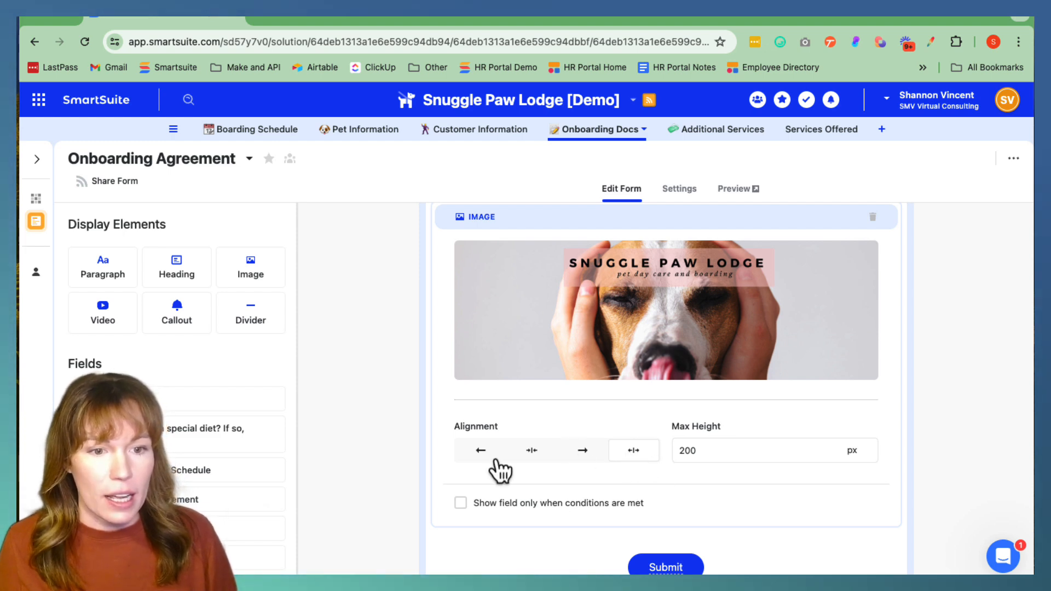
left_click(480, 450)
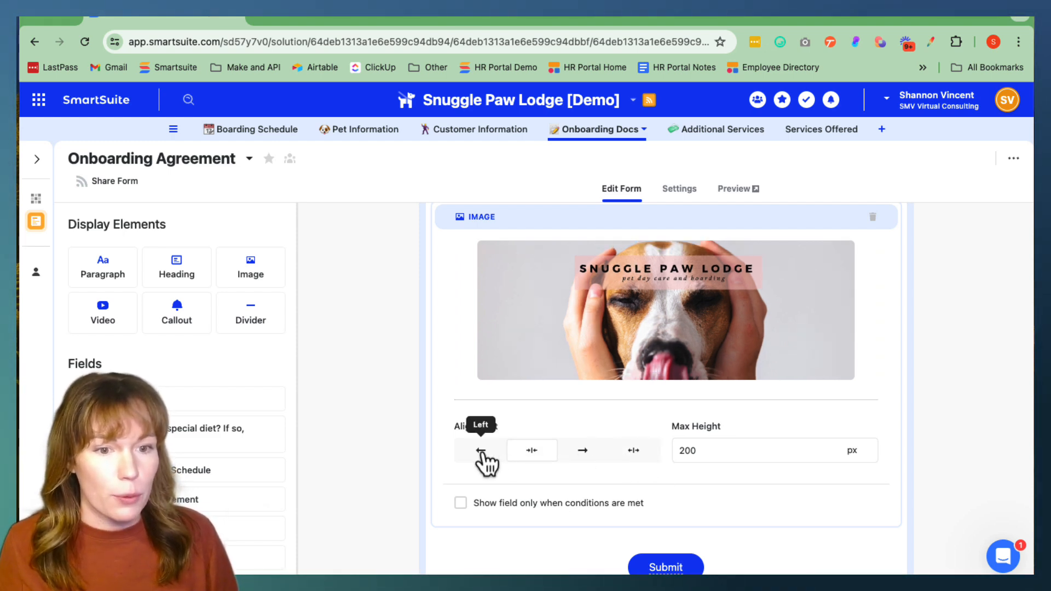
left_click(581, 449)
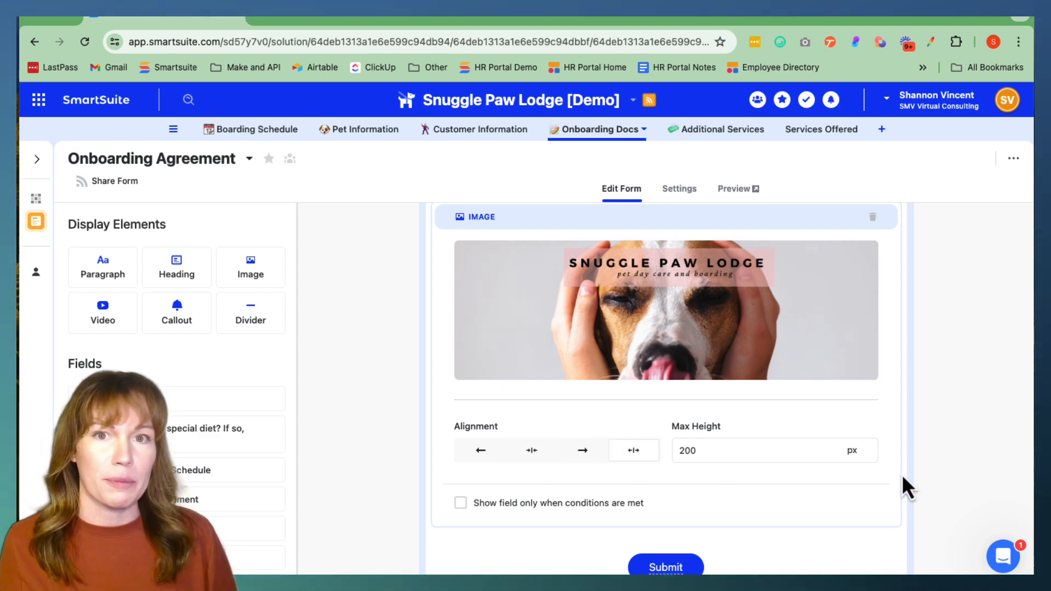
mouse_move(627, 372)
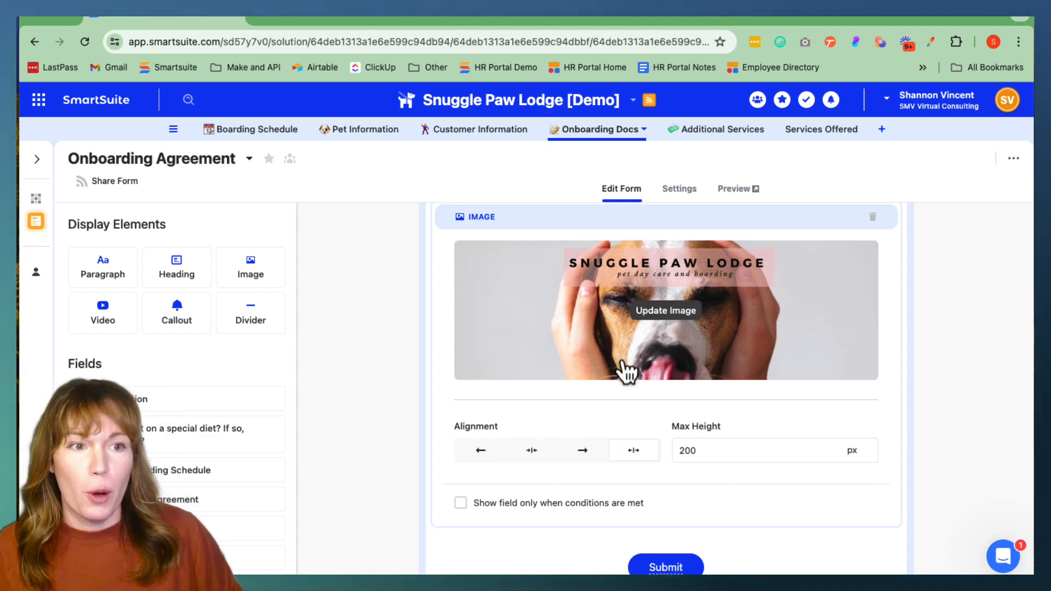
mouse_move(486, 192)
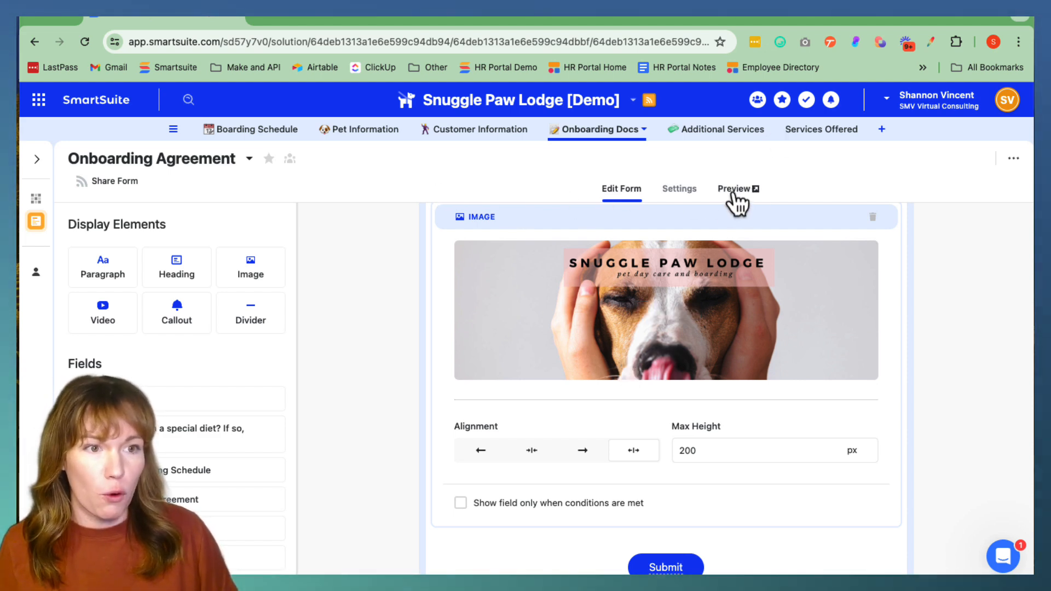
Preview the form and scroll past the video, dividers, callout and banner to Submit.
left_click(733, 188)
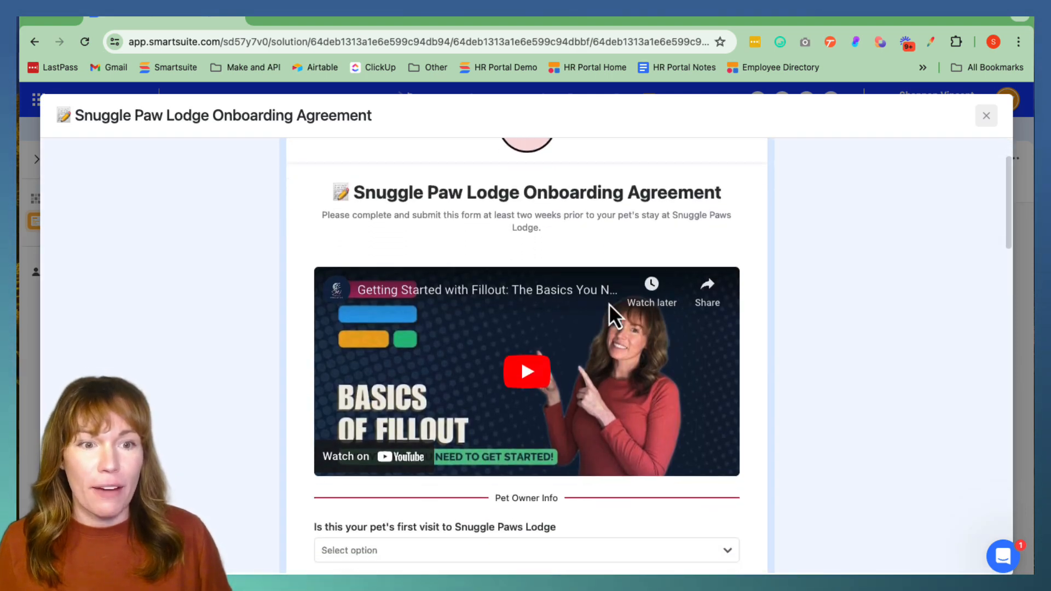
scroll("down", 3)
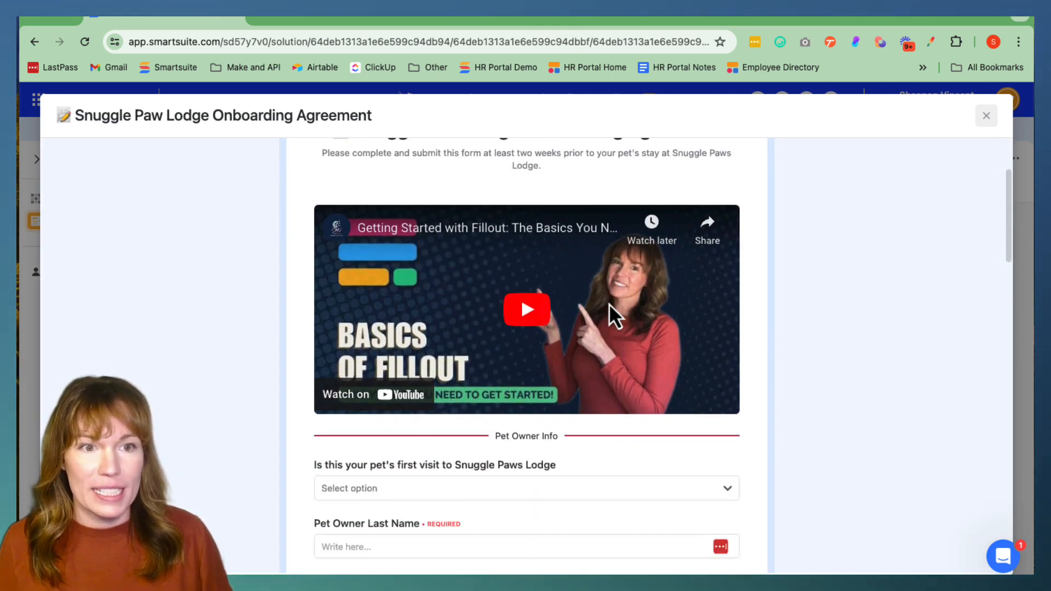
scroll("down", 3)
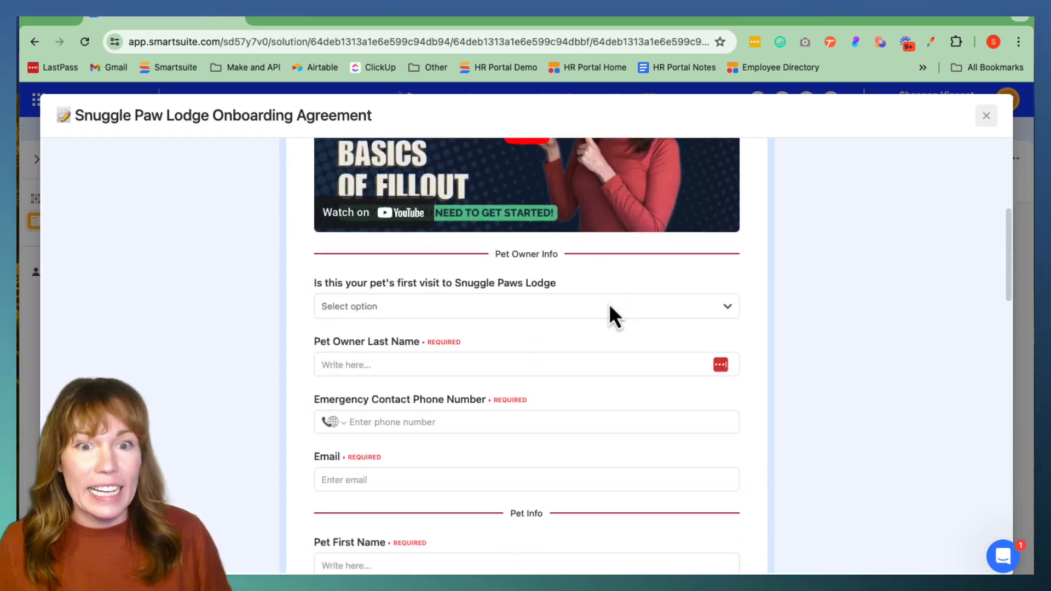
scroll("down", 3)
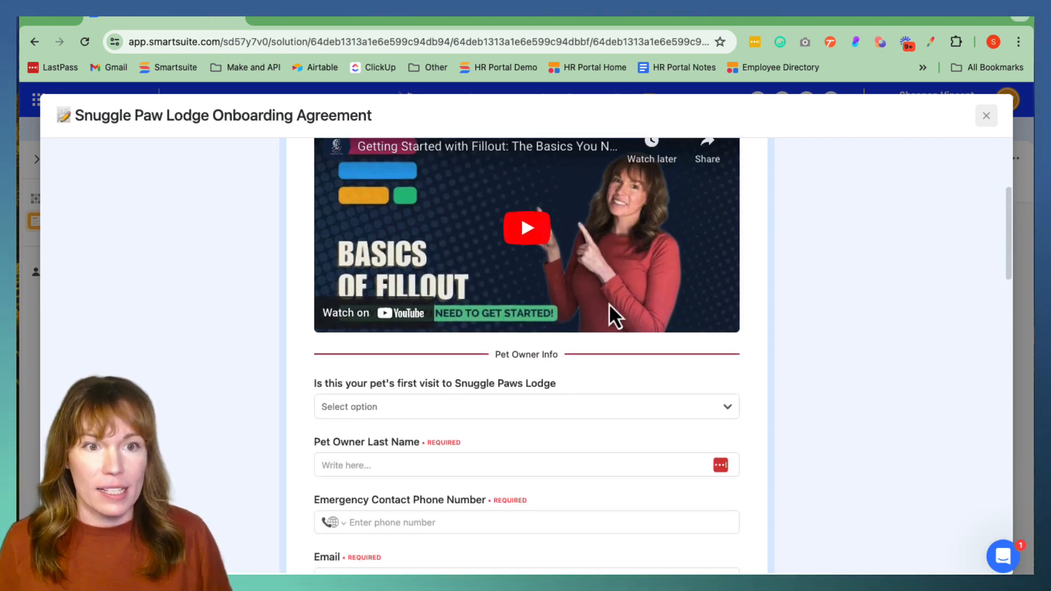
scroll("down", 3)
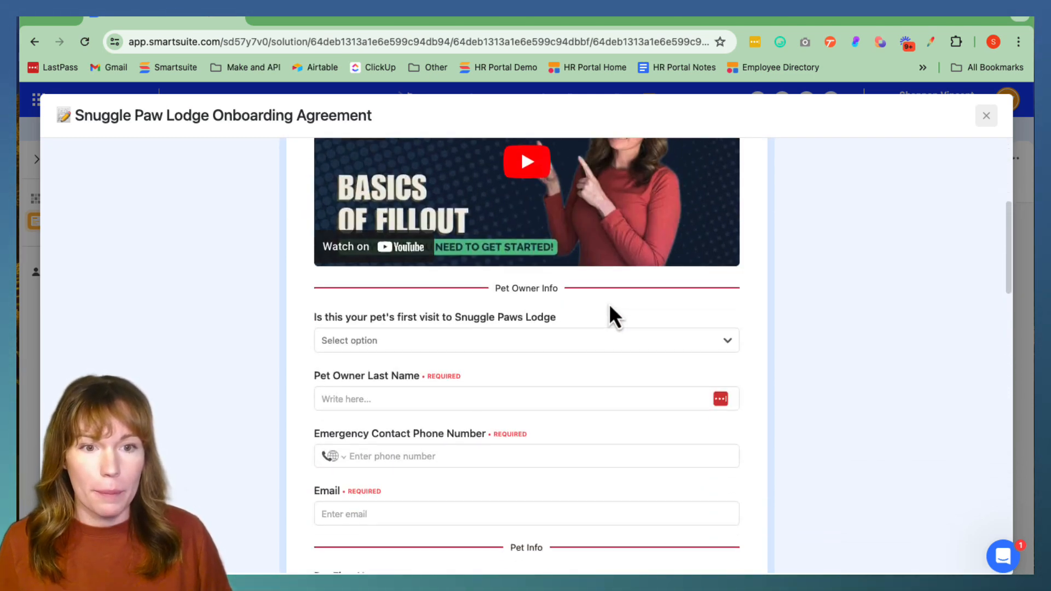
scroll("down", 3)
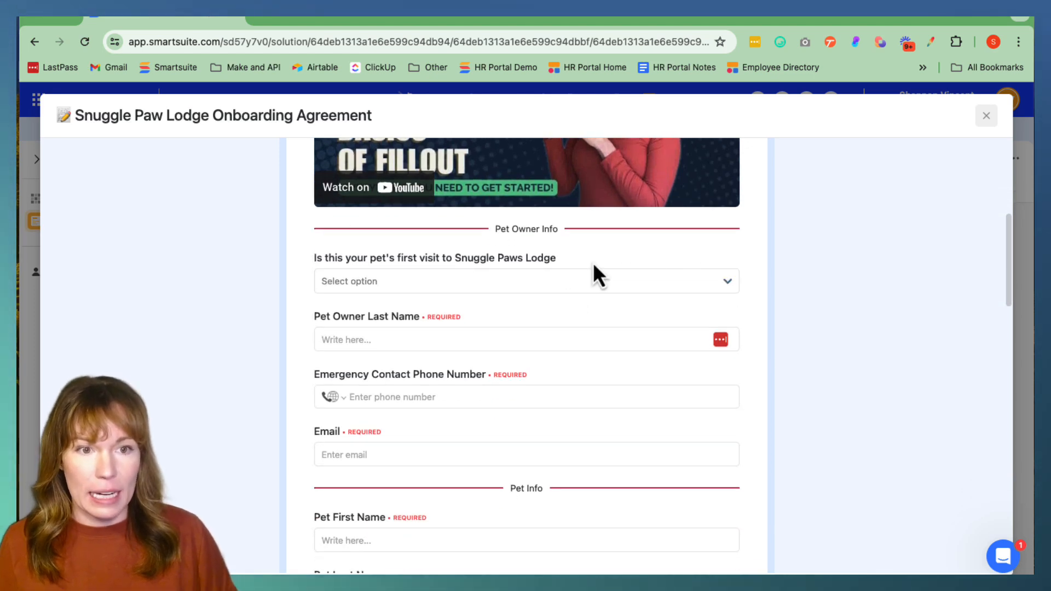
mouse_move(599, 492)
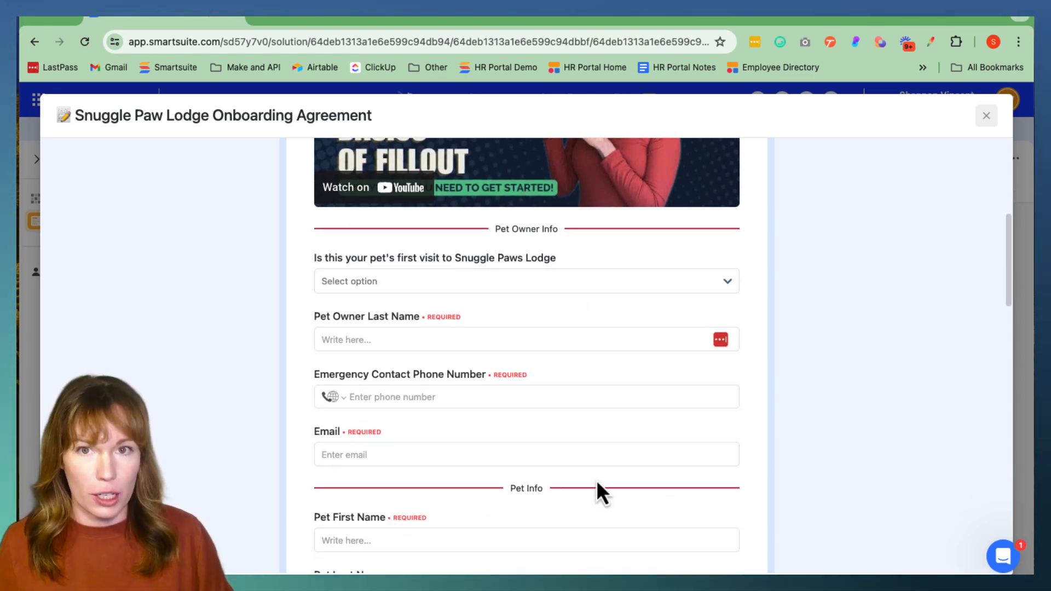
scroll("down", 3)
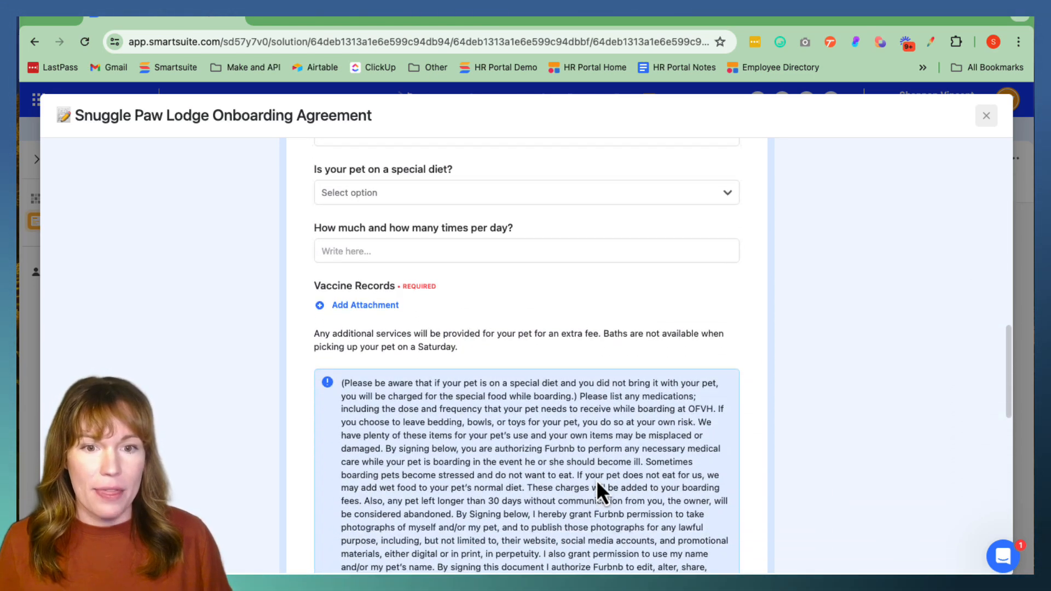
scroll("down", 3)
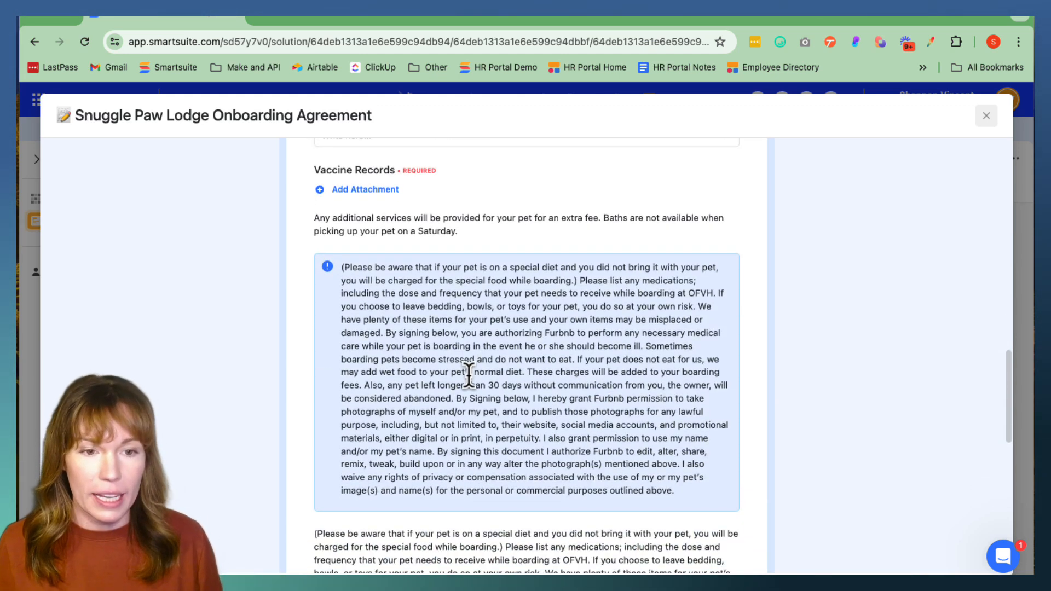
scroll("down", 3)
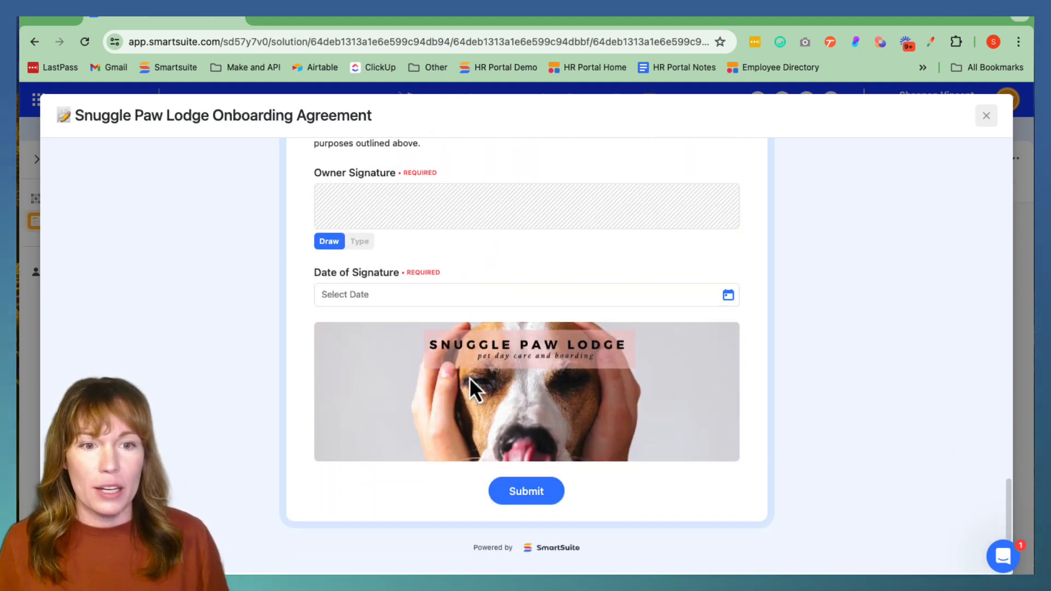
mouse_move(705, 444)
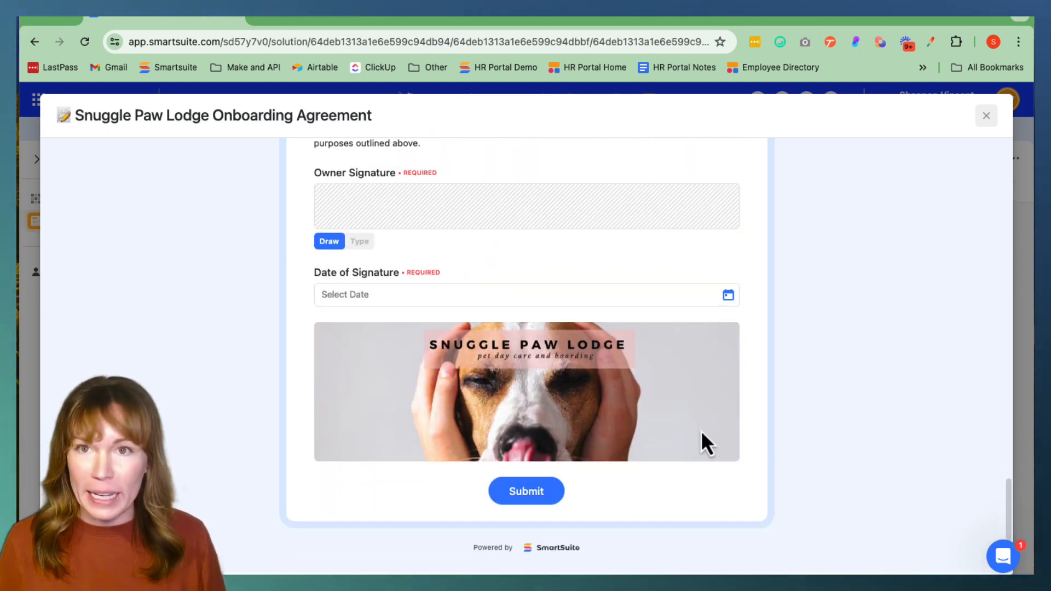